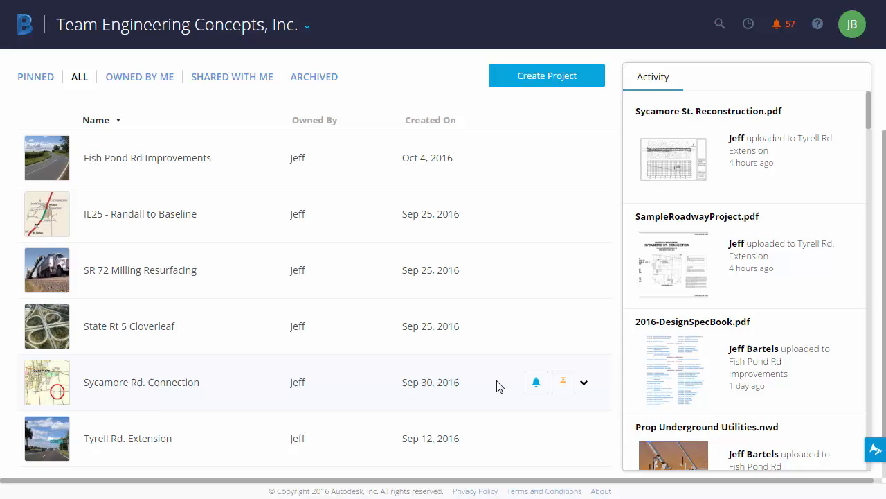
mouse_move(356, 305)
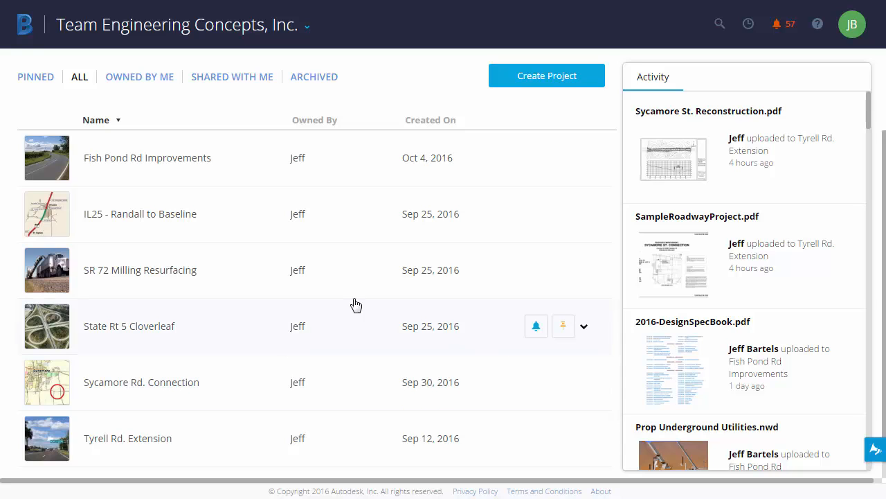
mouse_move(130, 162)
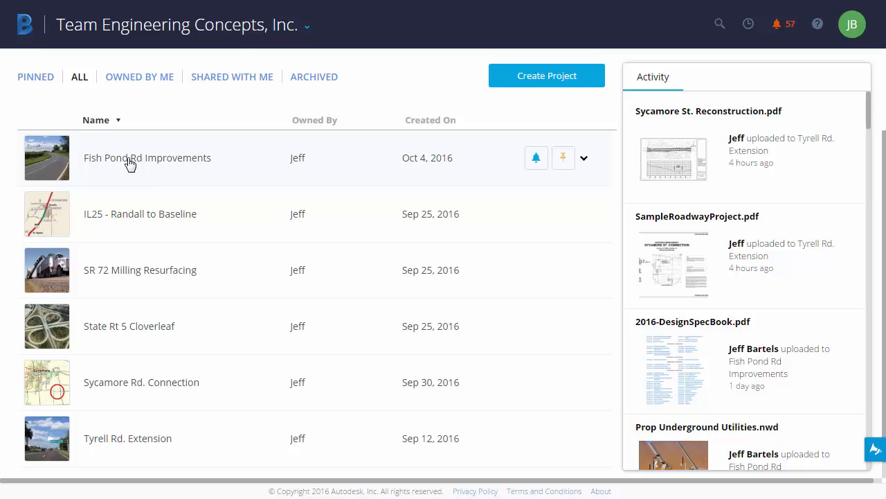
Open the Fish Pond Rd Improvements project.
click(147, 157)
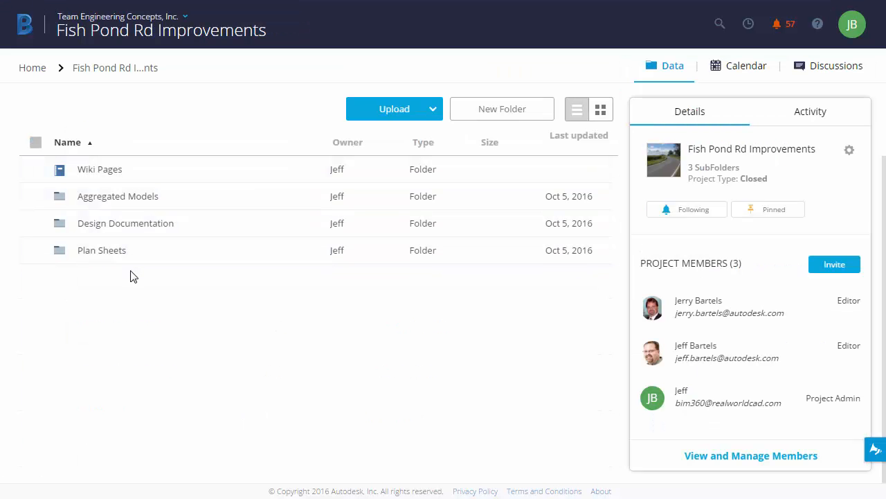
mouse_move(101, 250)
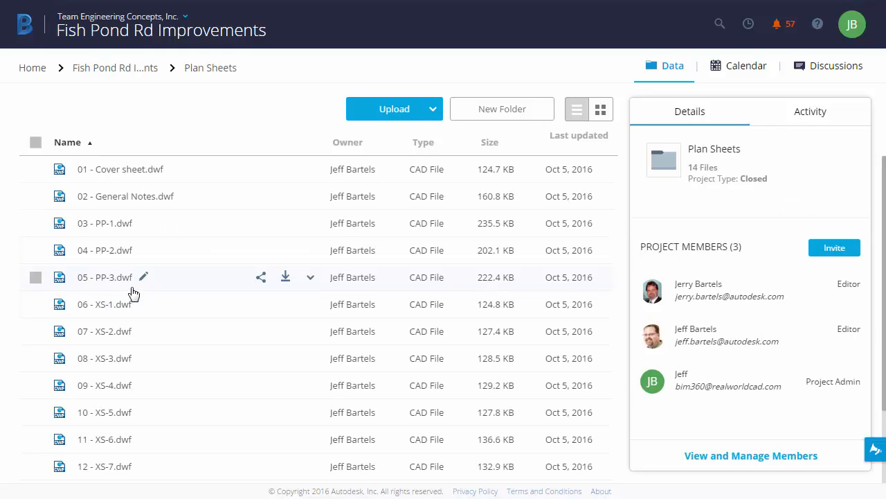
mouse_move(99, 250)
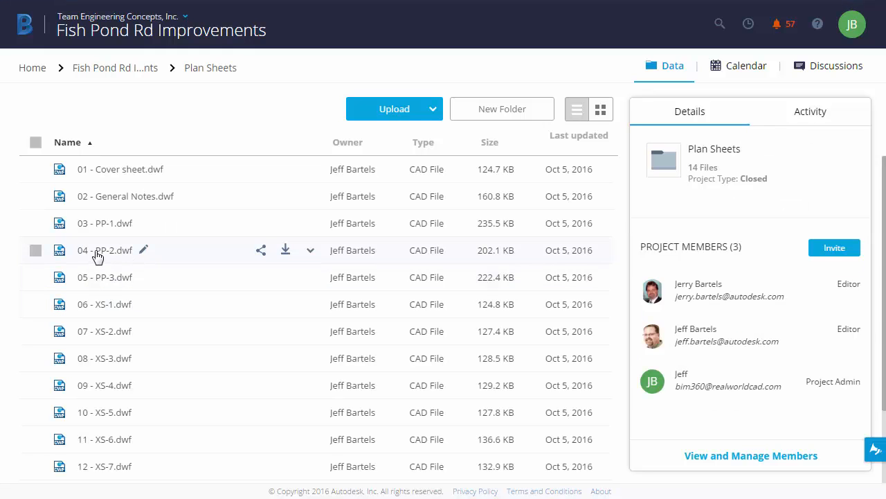
Open the 04 - PP-2.dwf sheet in the viewer.
click(105, 250)
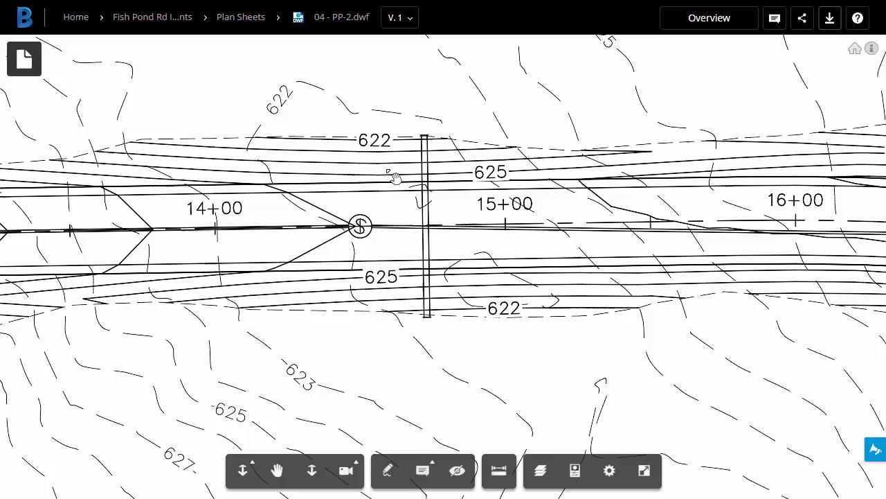
mouse_move(498, 369)
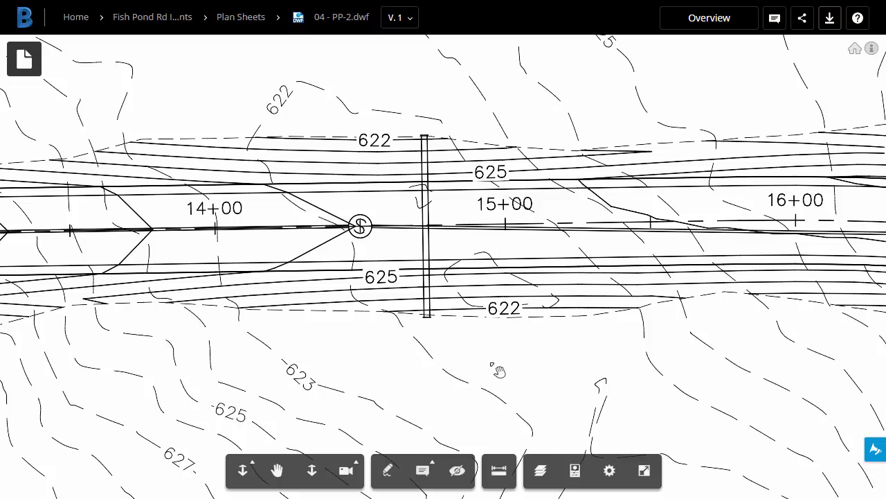
mouse_move(432, 441)
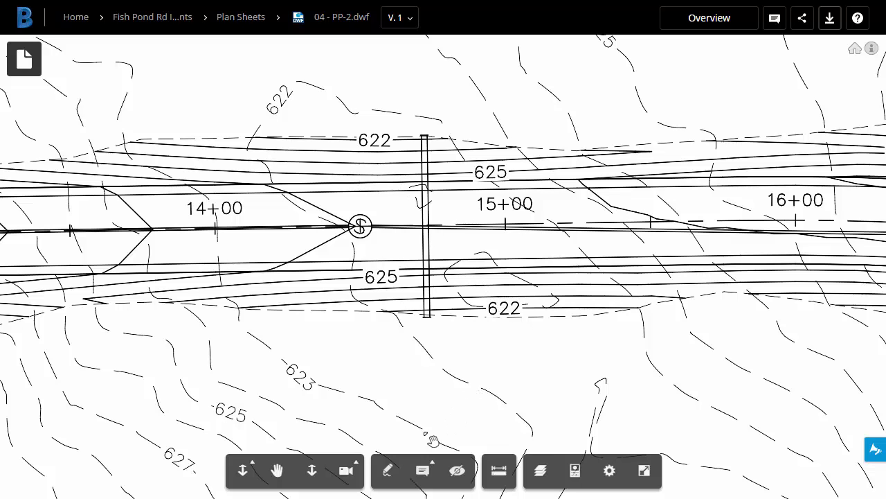
mouse_move(423, 471)
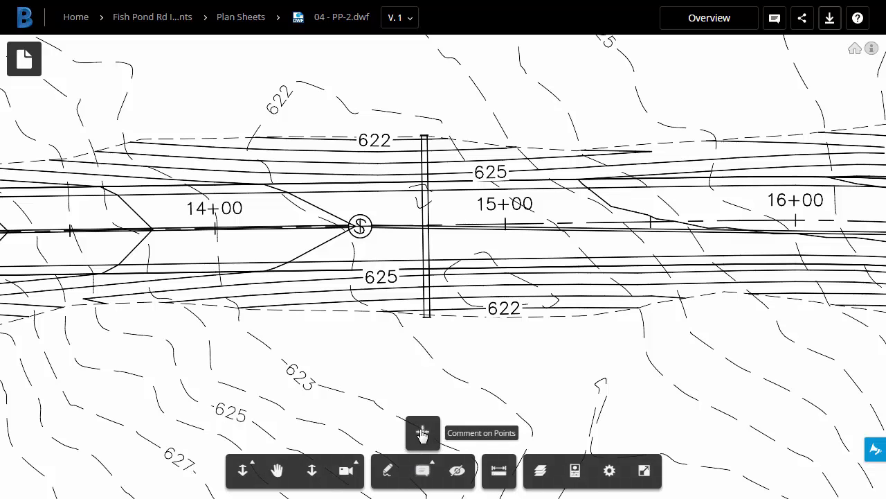
Post a point comment on the culvert: 'It might be better for this culvert at an angle'.
click(422, 432)
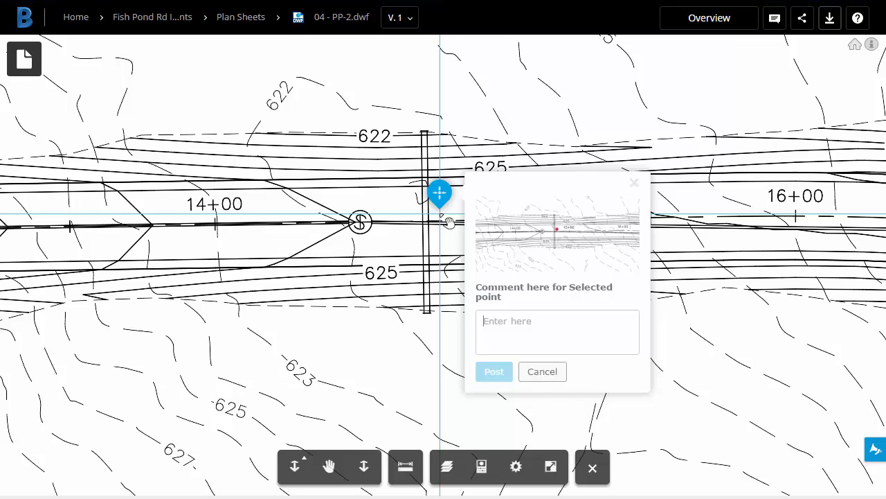
text(It might be)
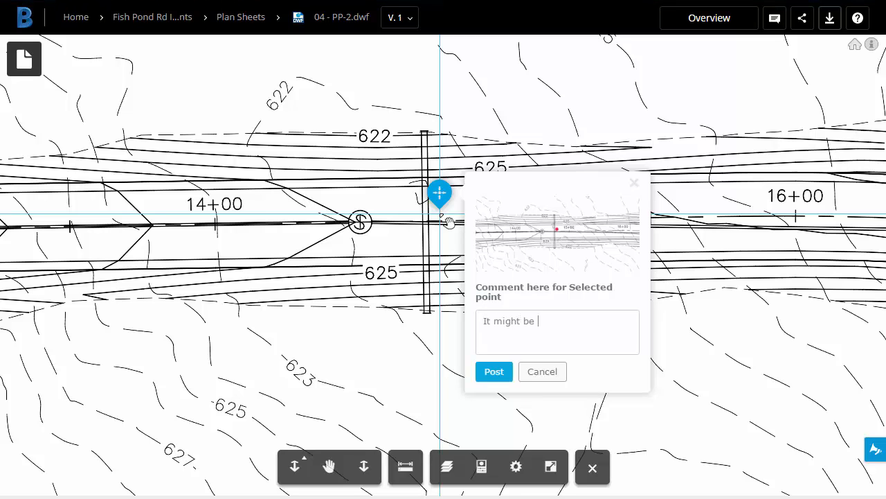
text(better for this culvert to be placed)
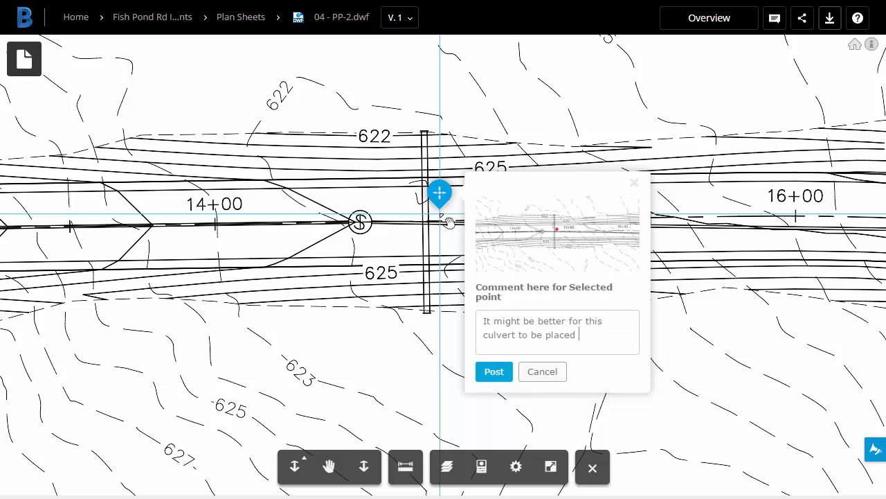
text(at an angle)
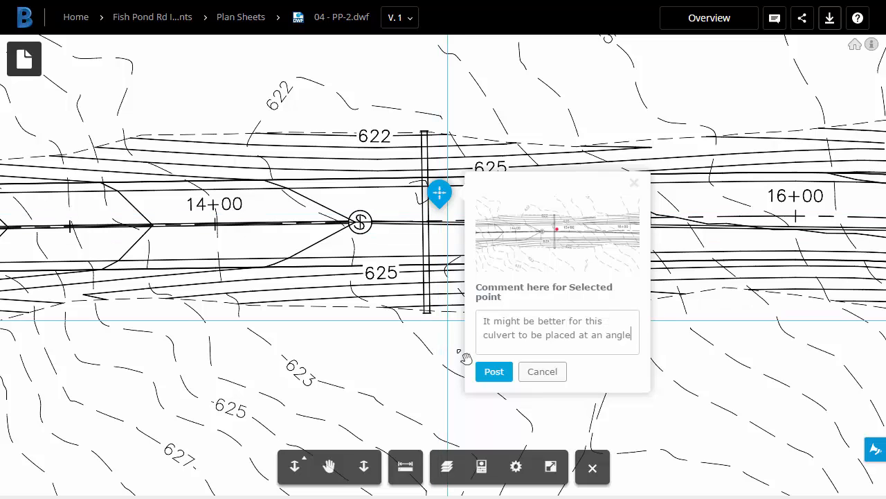
click(494, 371)
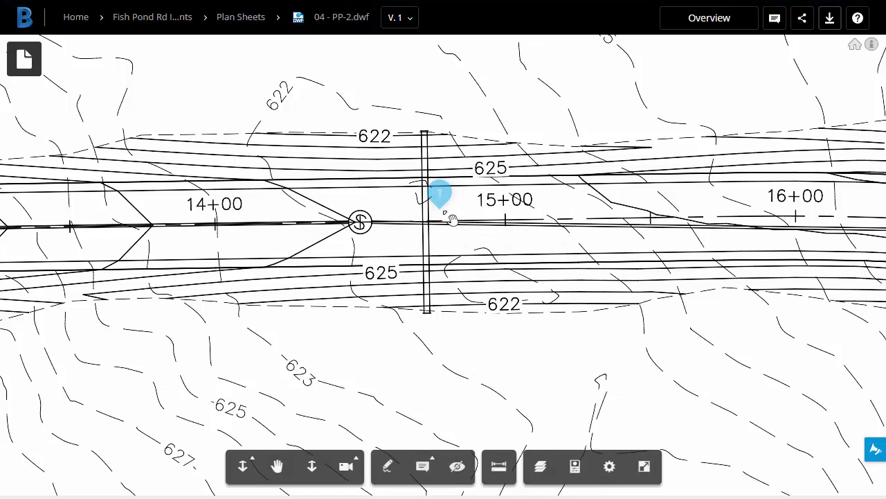
mouse_move(764, 33)
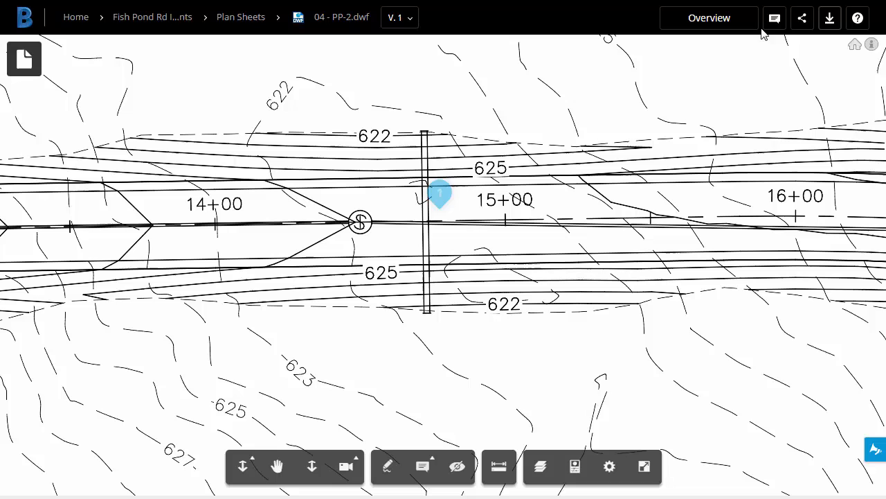
Show the comments pane listing the culvert comment.
click(774, 18)
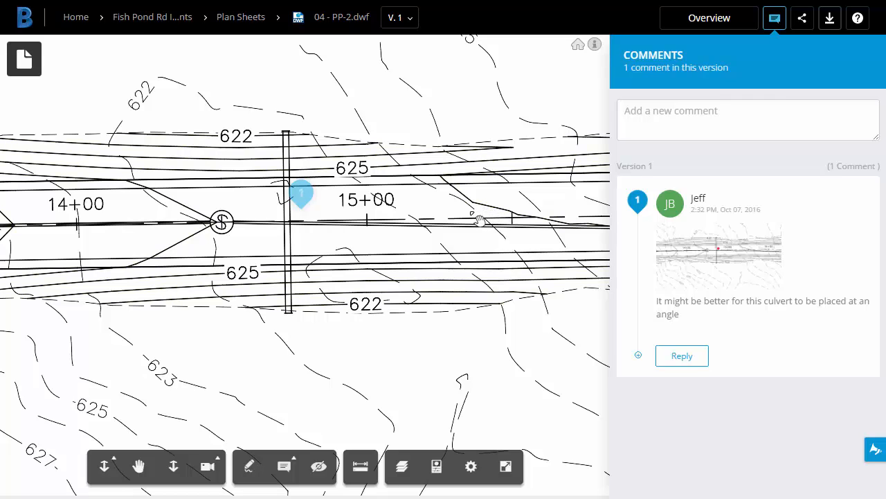
mouse_move(339, 246)
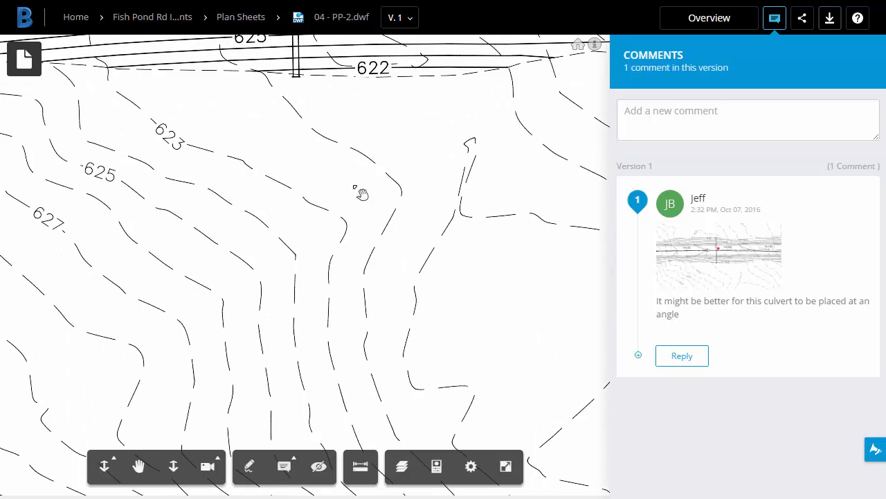
Post a profile point comment: 'Do we have enough separation between these utilities?'.
drag(360, 194, 338, 135)
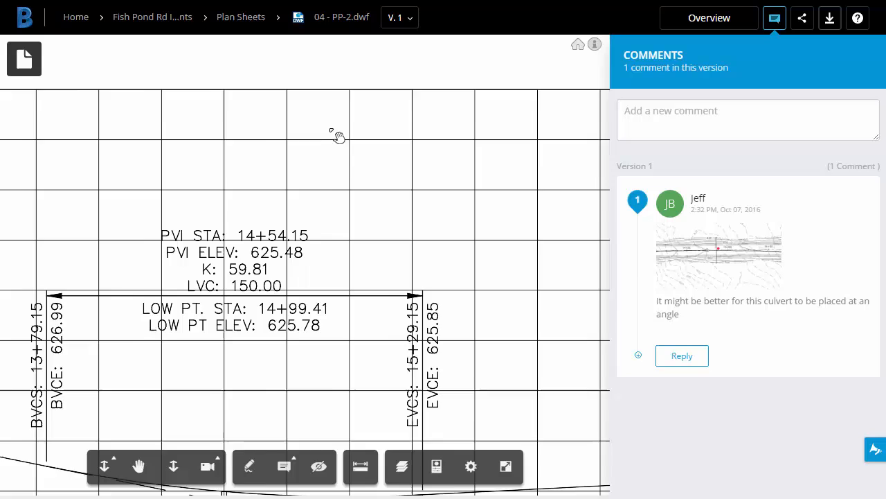
drag(339, 135, 269, 374)
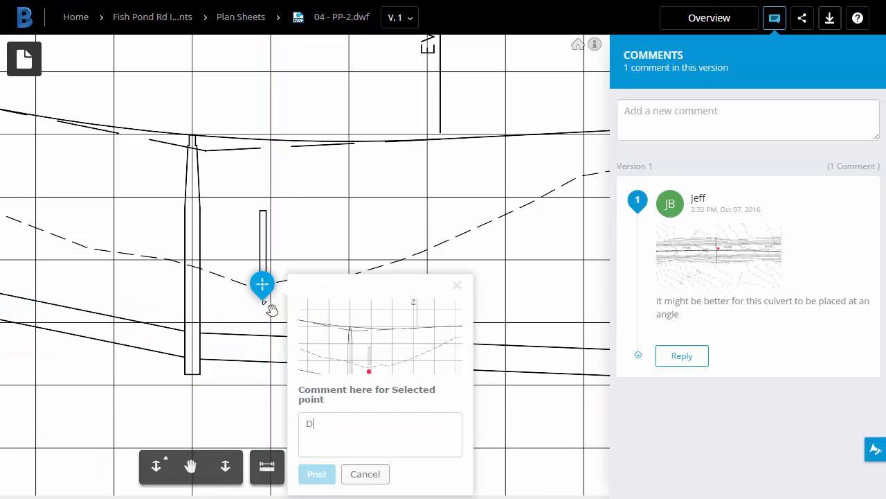
text(Do we have enough)
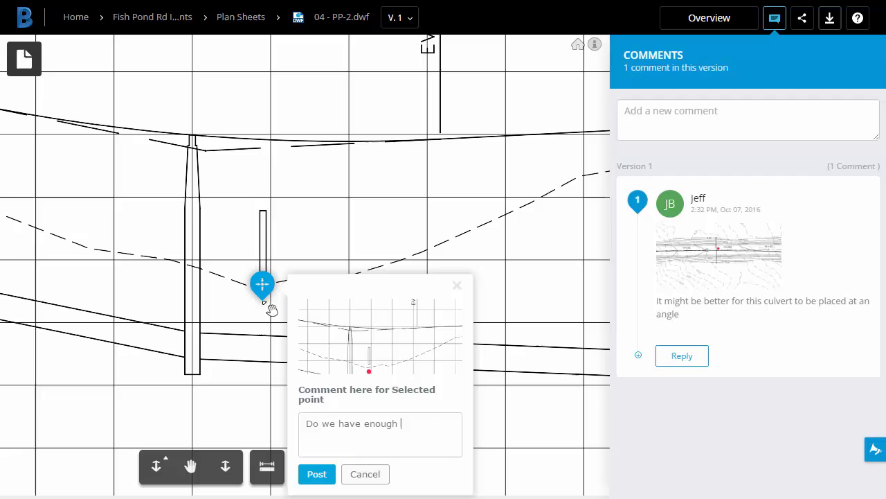
text(separation between these utilities?)
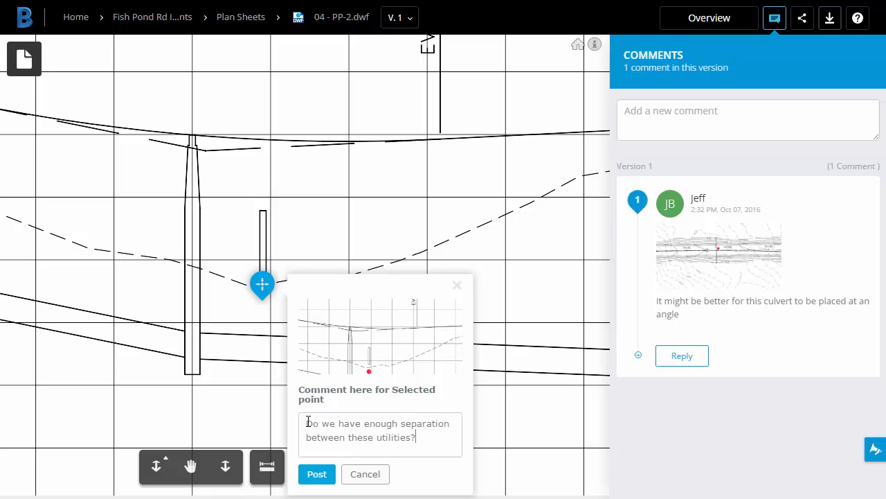
click(317, 474)
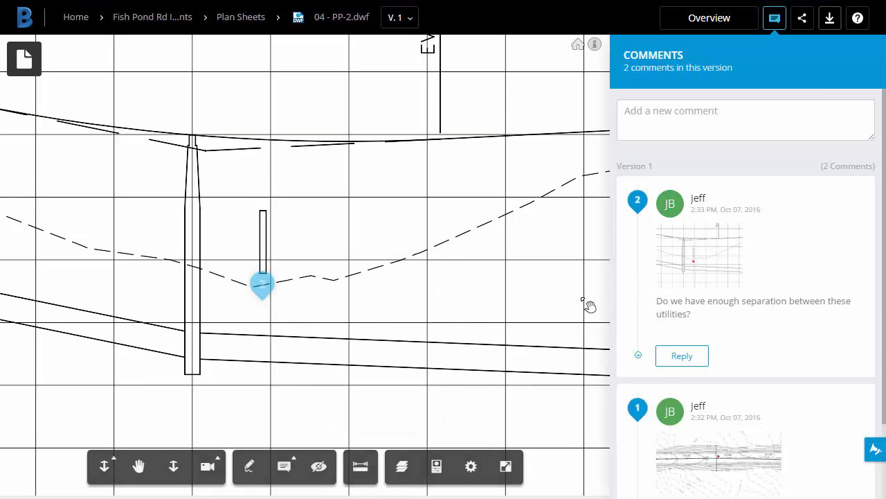
mouse_move(554, 289)
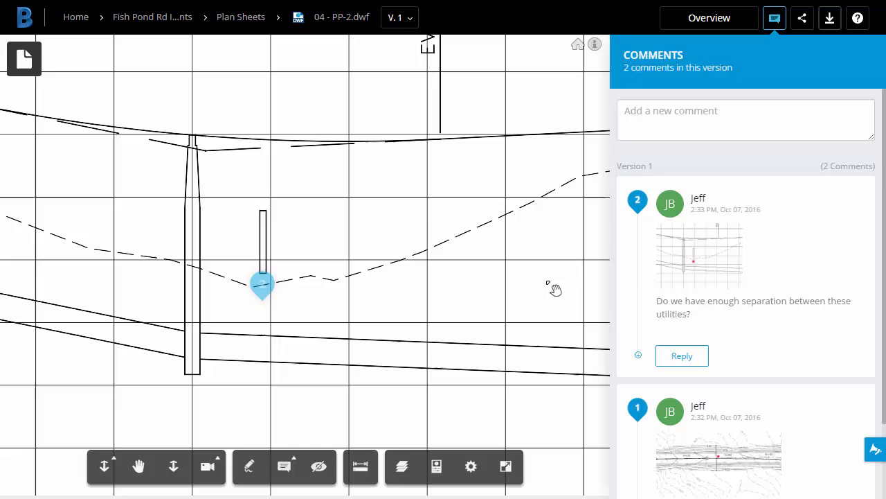
mouse_move(240, 16)
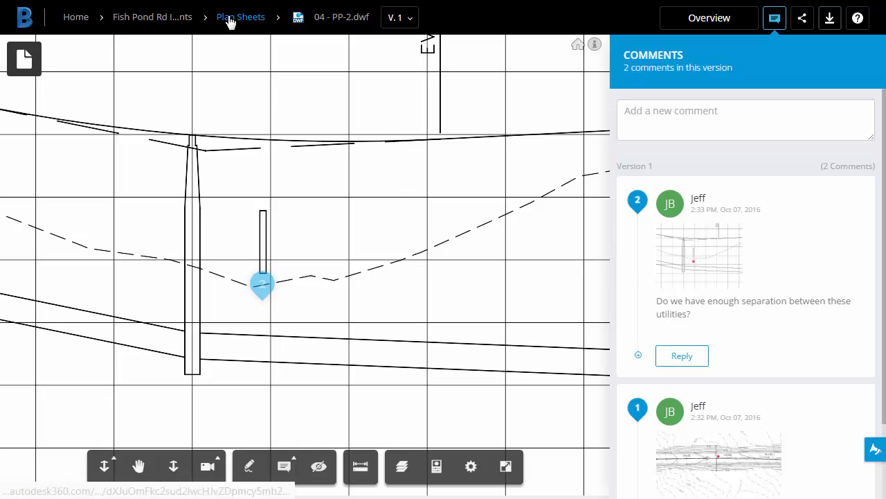
Reopen 04 - PP-2.dwf from Plan Sheets, then preview and dismiss comment 1.
click(241, 16)
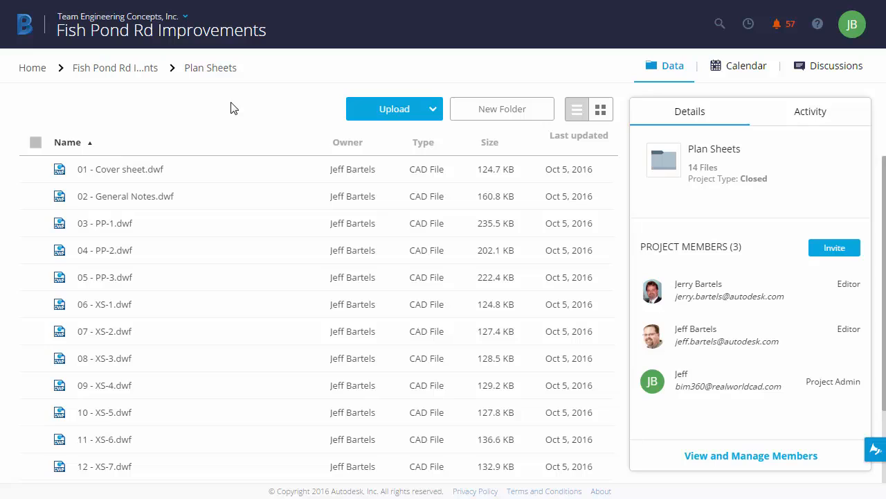
mouse_move(104, 250)
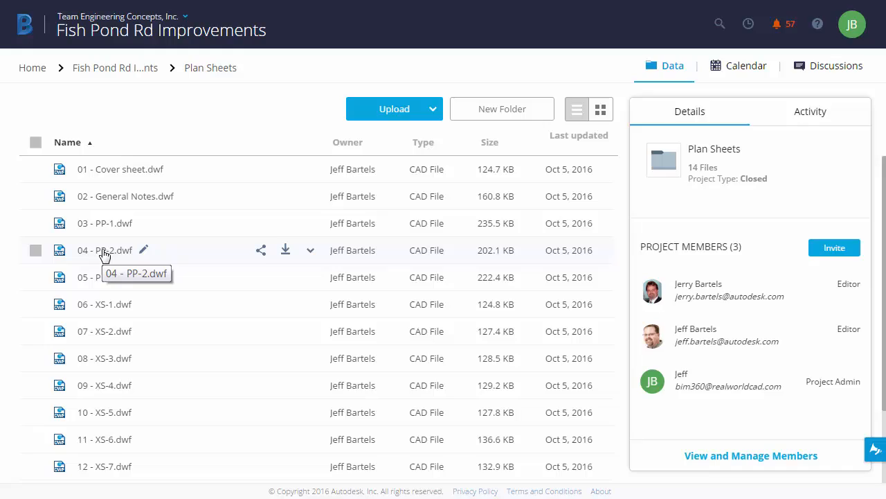
double_click(104, 250)
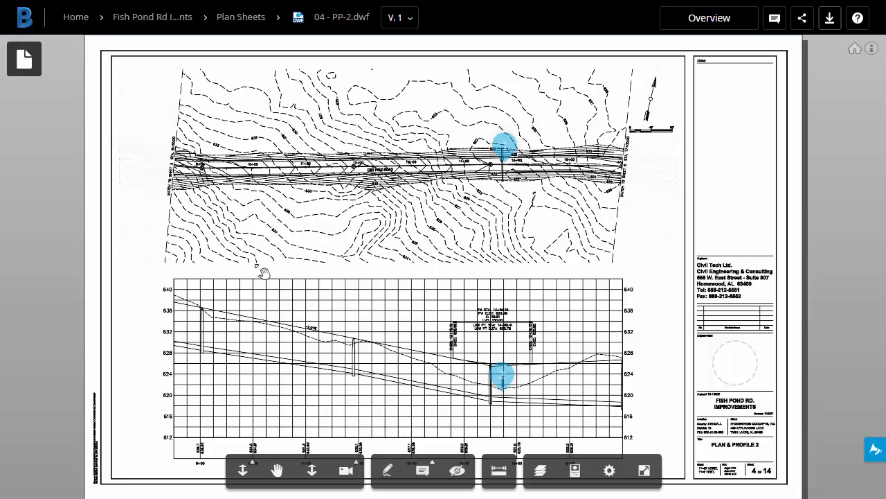
mouse_move(484, 259)
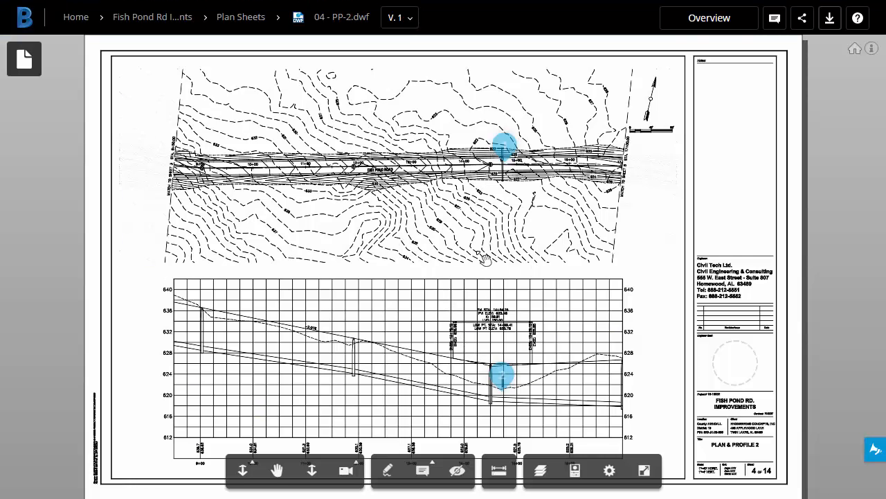
click(505, 146)
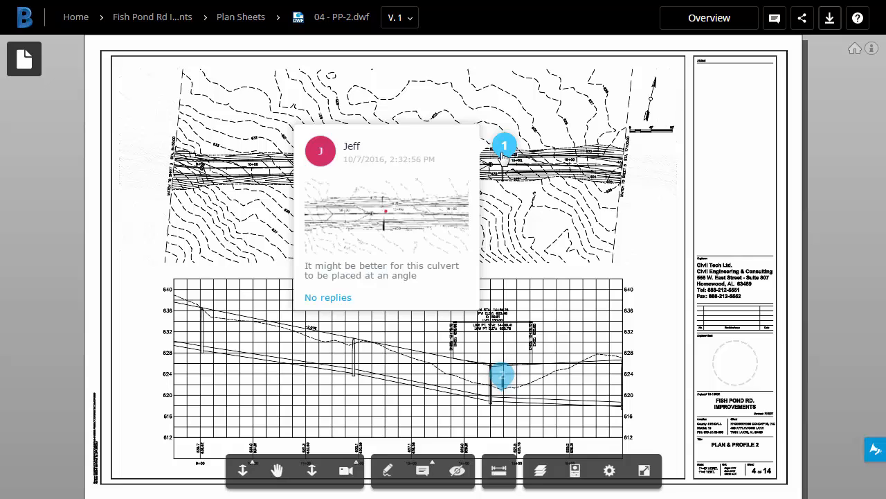
click(502, 374)
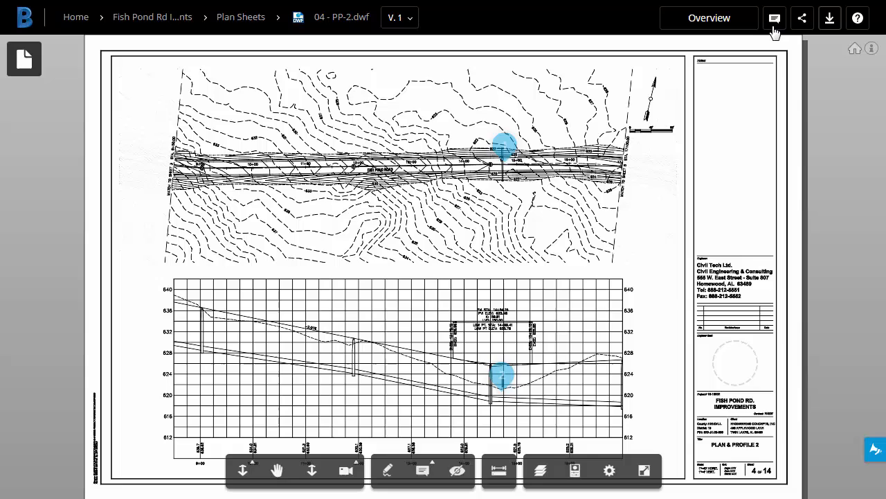
Reply to the culvert comment: 'I agree, I'll make this change this afternoon'.
click(774, 18)
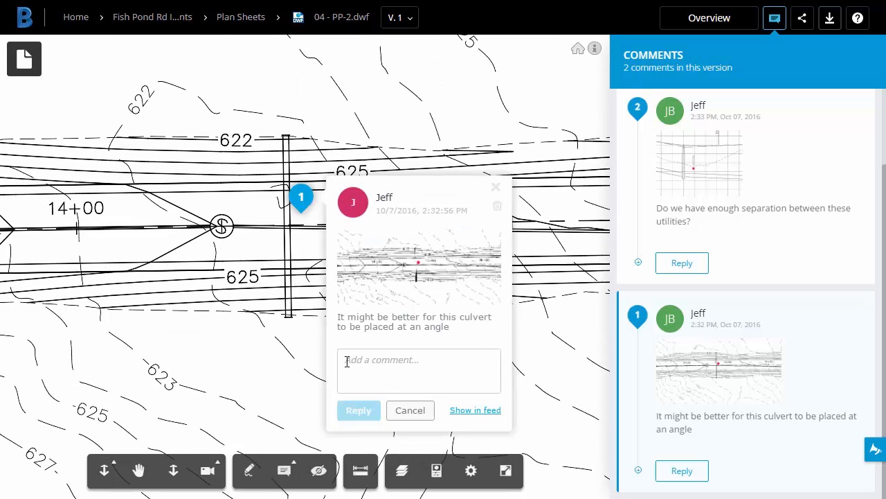
click(418, 371)
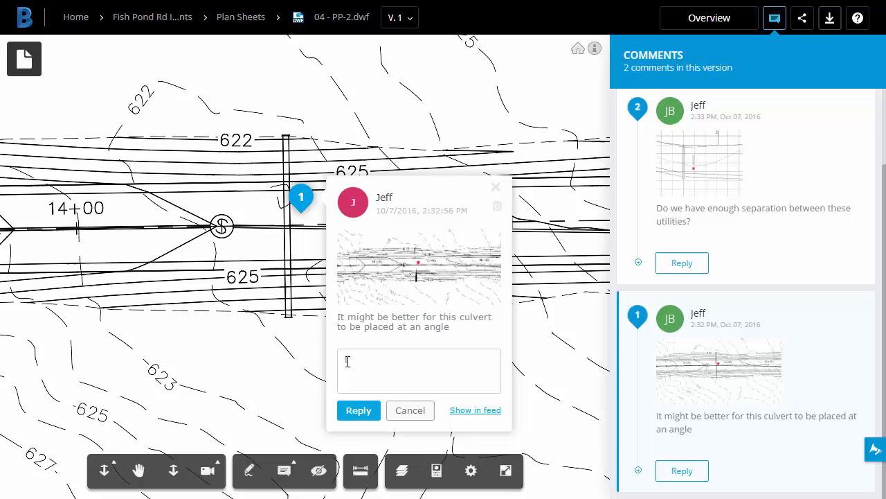
text(I agree, I'll make this)
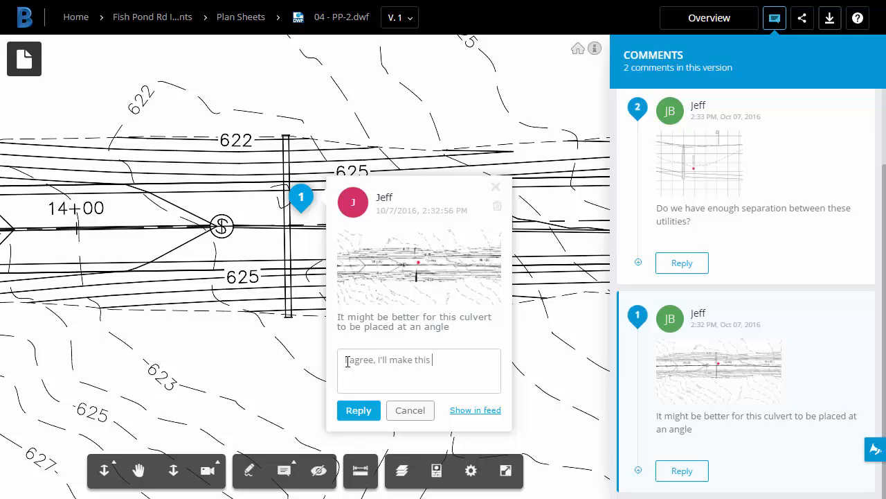
text(change this afternoon)
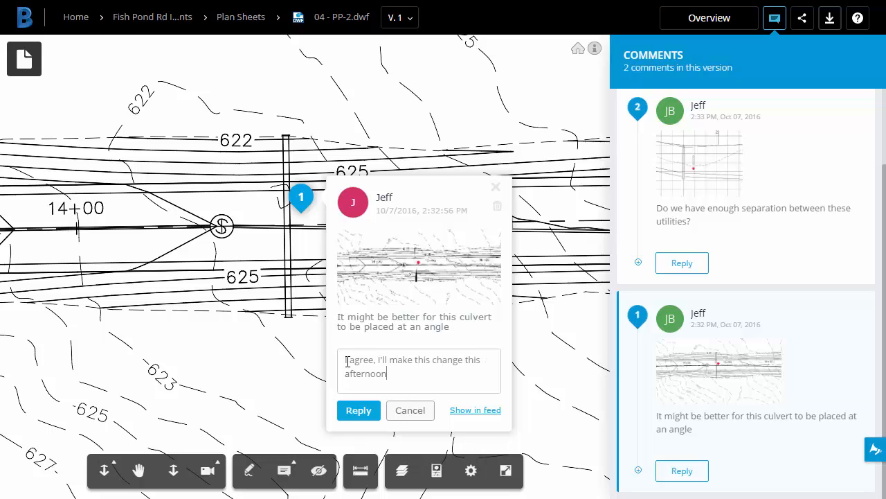
click(359, 410)
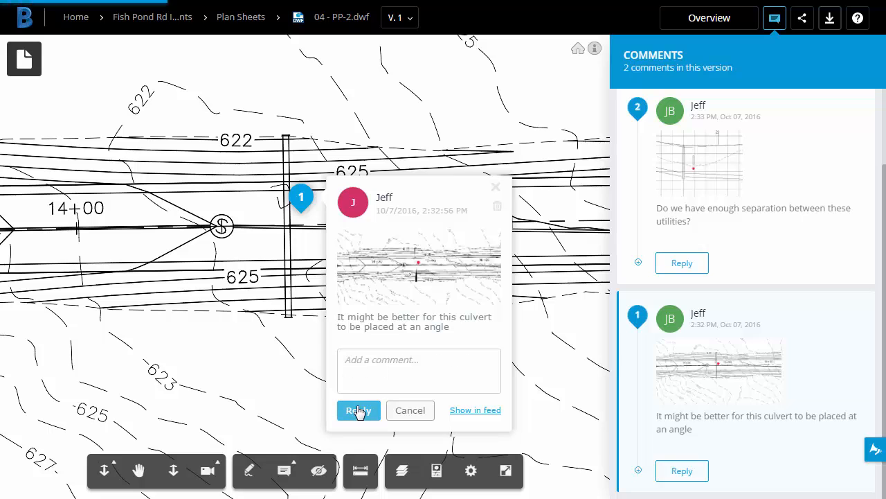
mouse_move(635, 454)
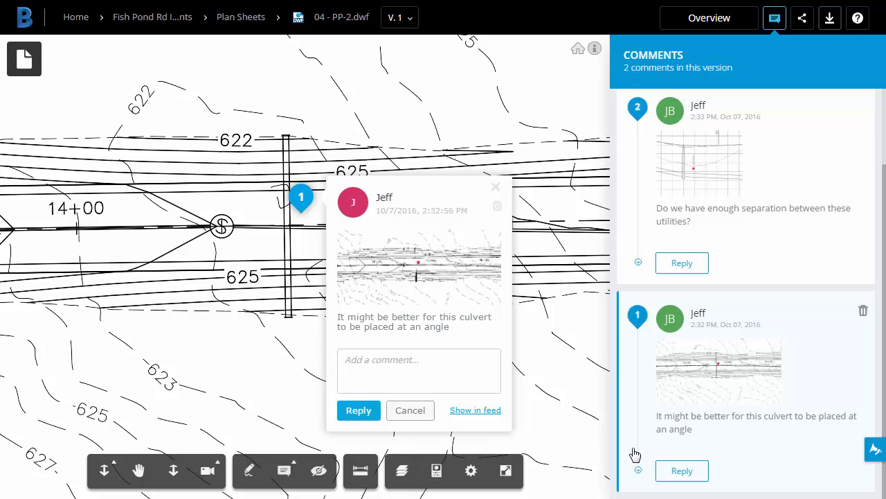
mouse_move(568, 386)
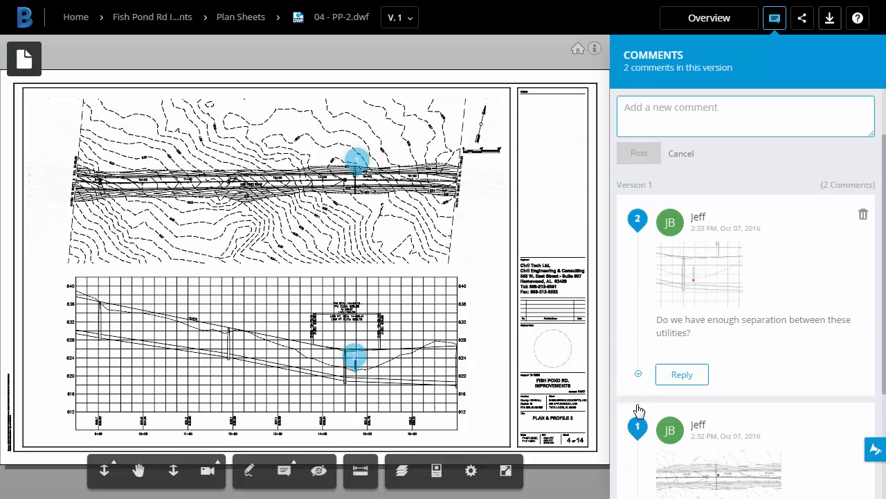
Check the reply, close the comments pane, and return to the project folder.
scroll(down, 3)
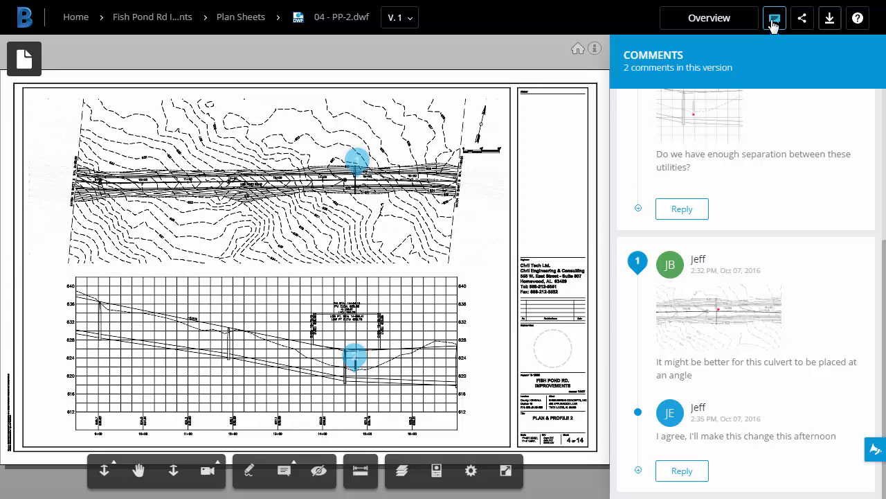
click(774, 17)
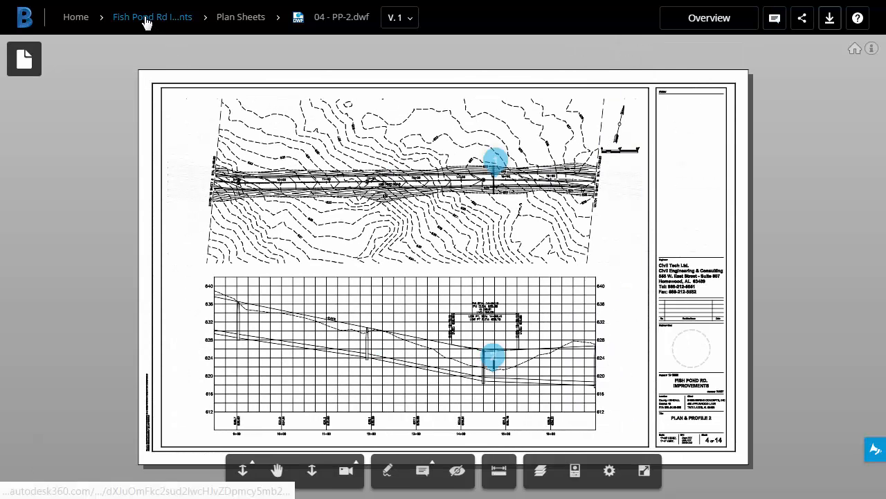
click(152, 17)
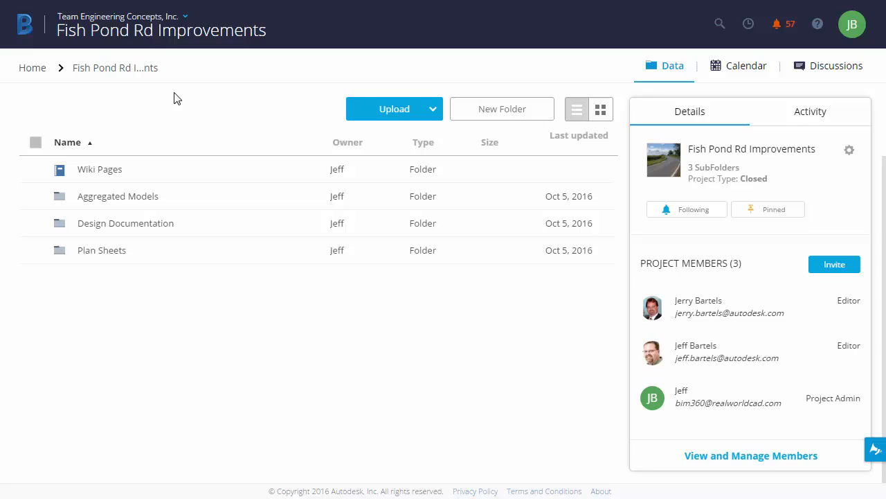